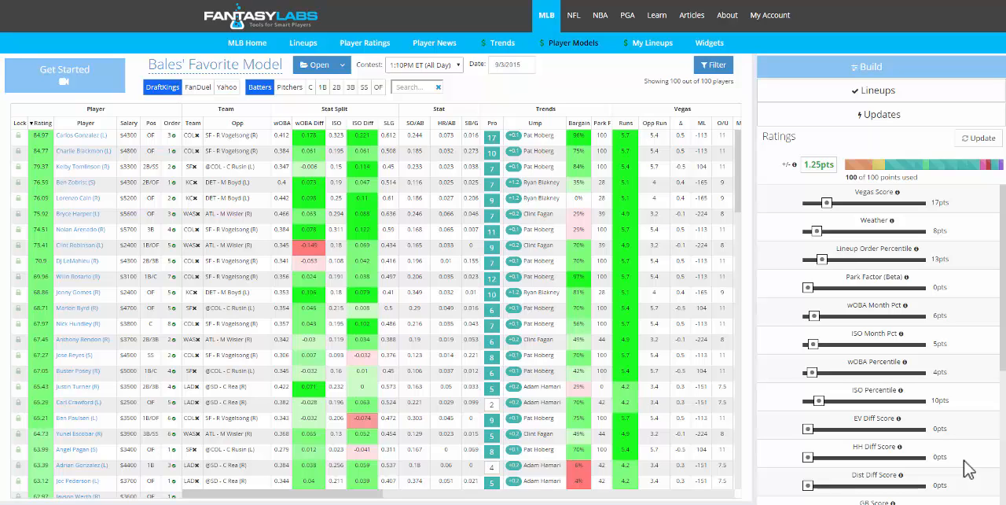
mouse_move(444, 497)
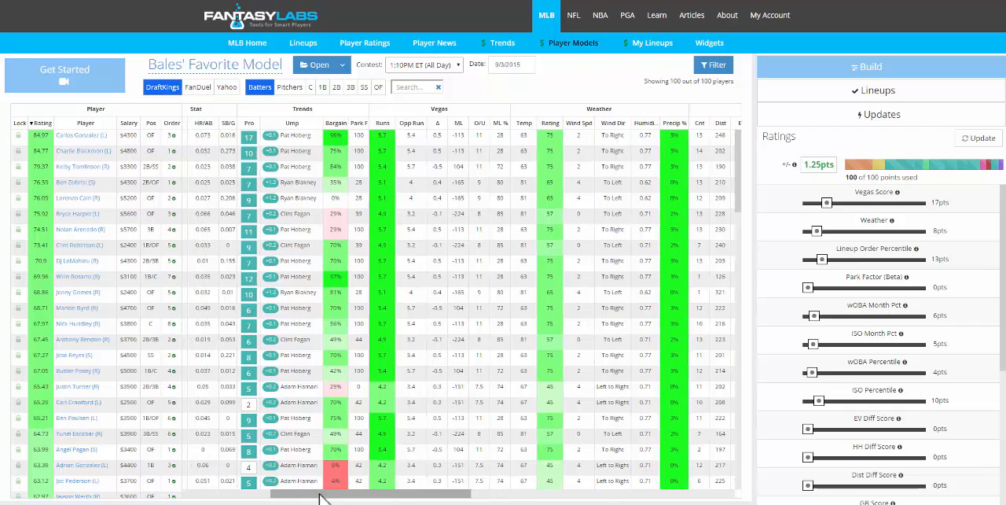
Scroll the Bales' Favorite Model table right to the Adv Stats - 15 and Adv Stats - Year columns
scroll(right, 3)
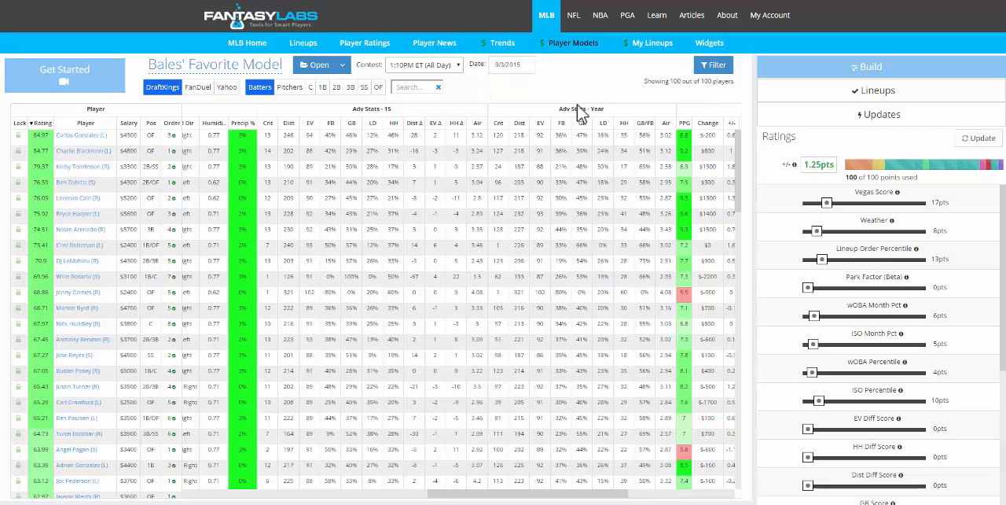
mouse_move(590, 93)
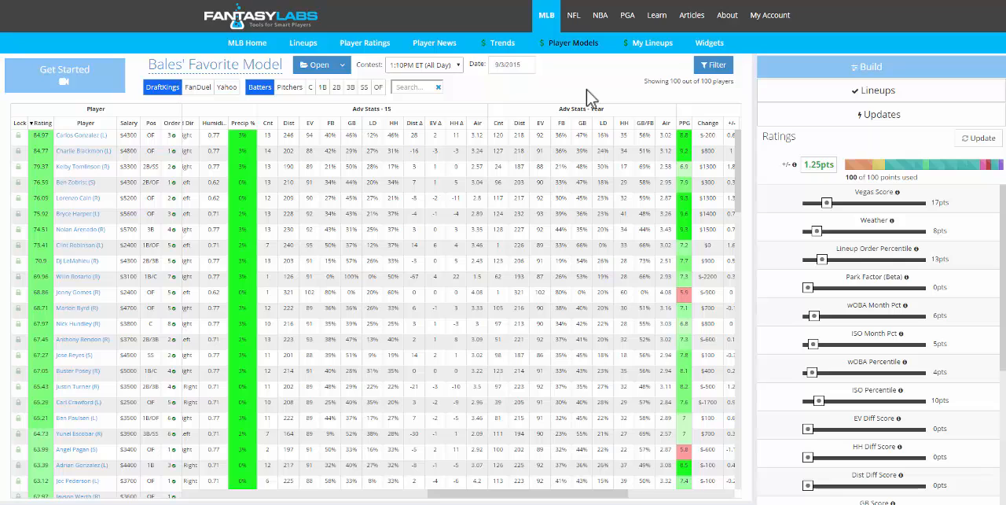
mouse_move(511, 130)
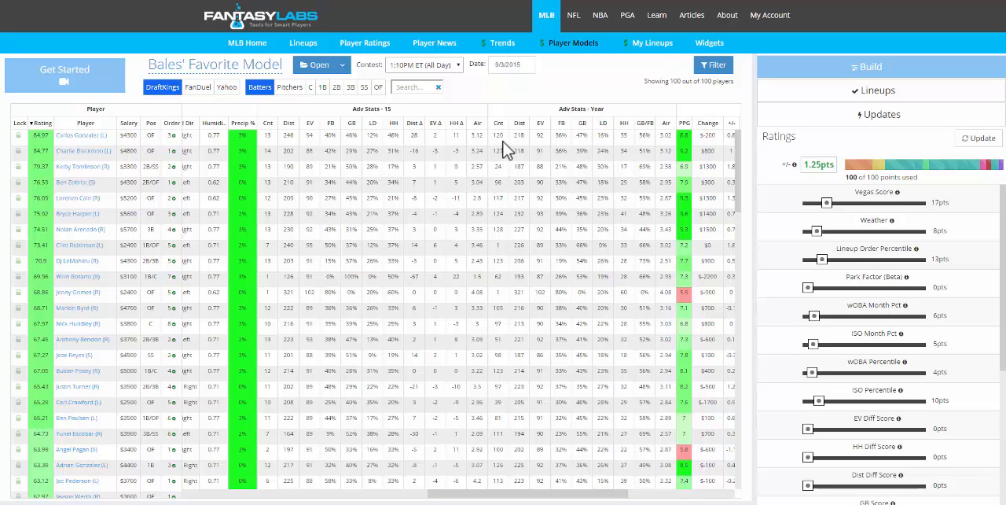
mouse_move(523, 142)
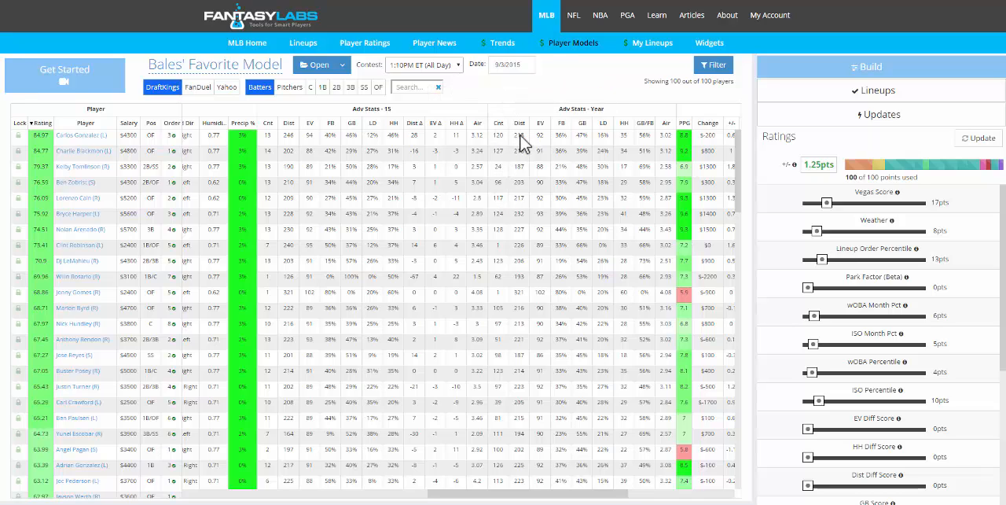
mouse_move(533, 143)
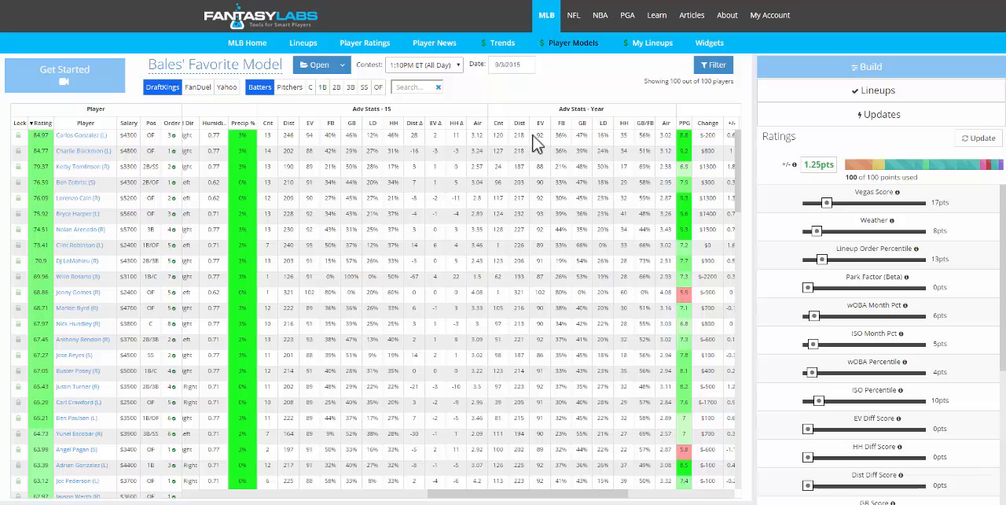
mouse_move(540, 124)
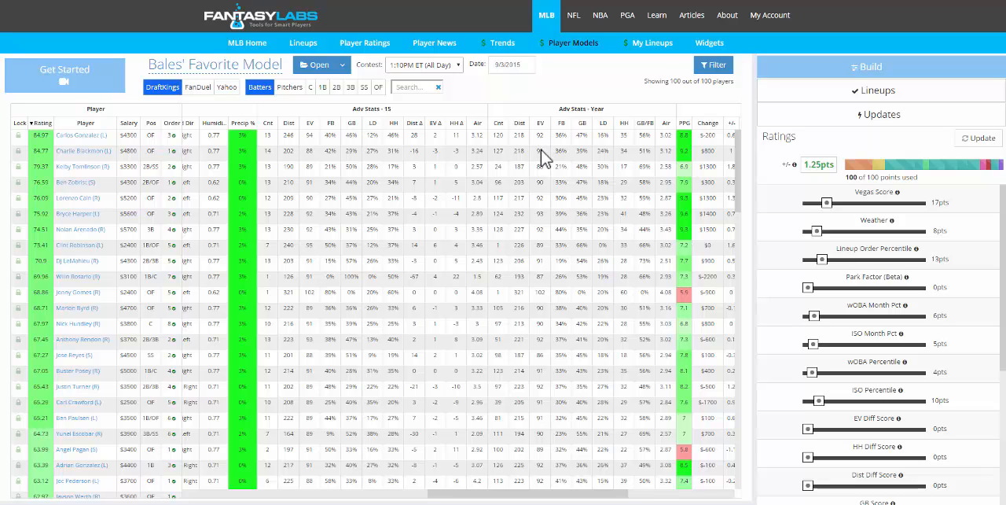
mouse_move(562, 123)
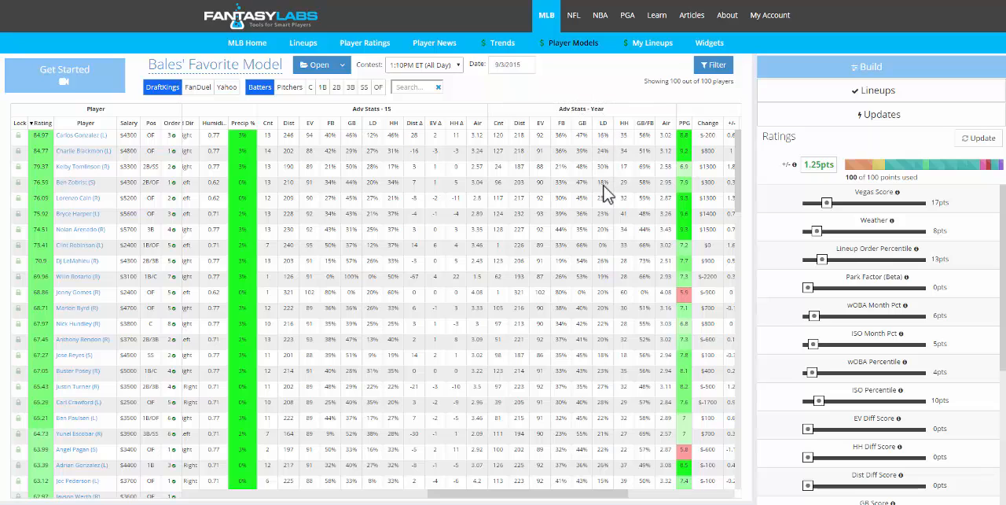
mouse_move(603, 123)
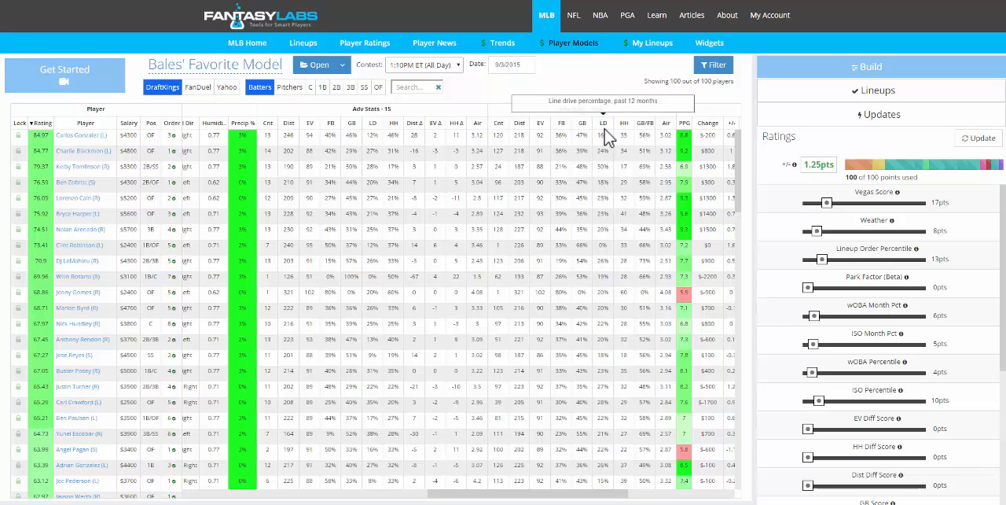
mouse_move(624, 133)
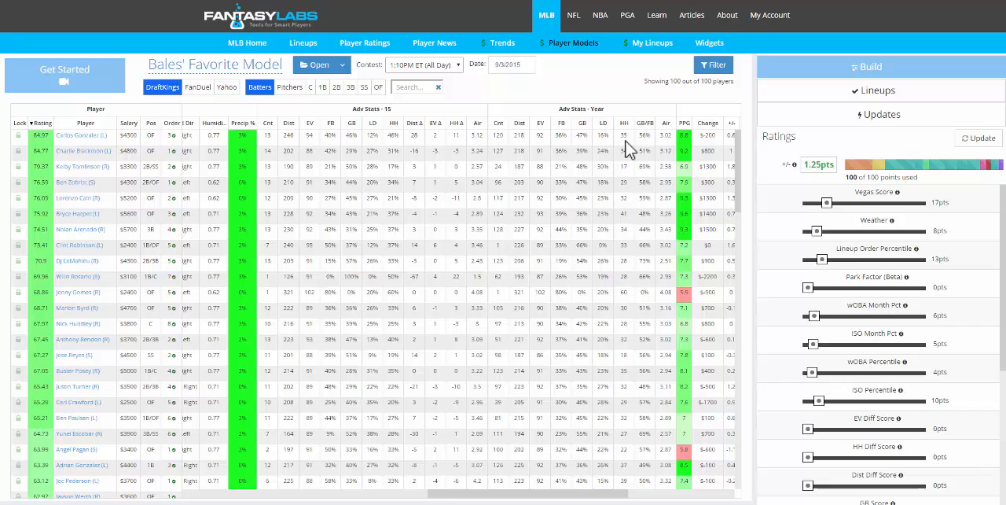
mouse_move(624, 153)
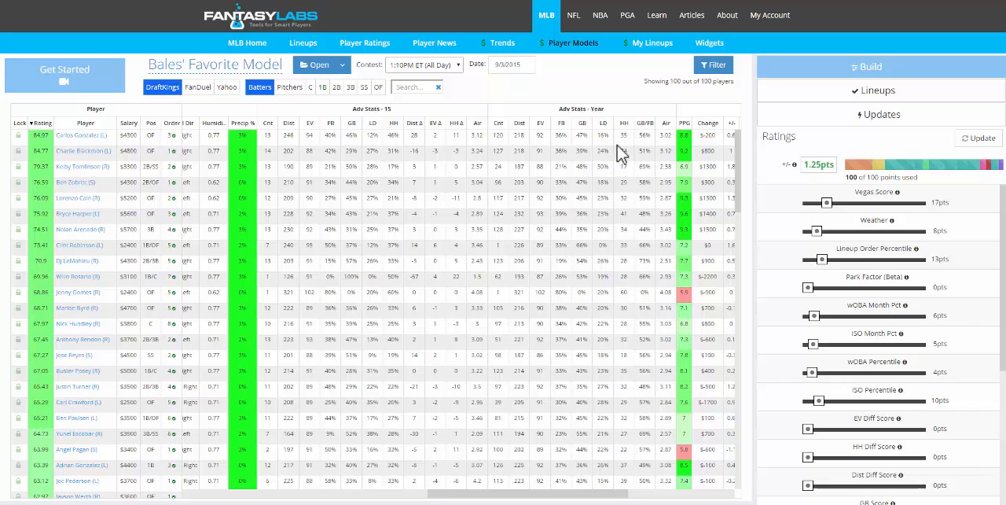
mouse_move(652, 149)
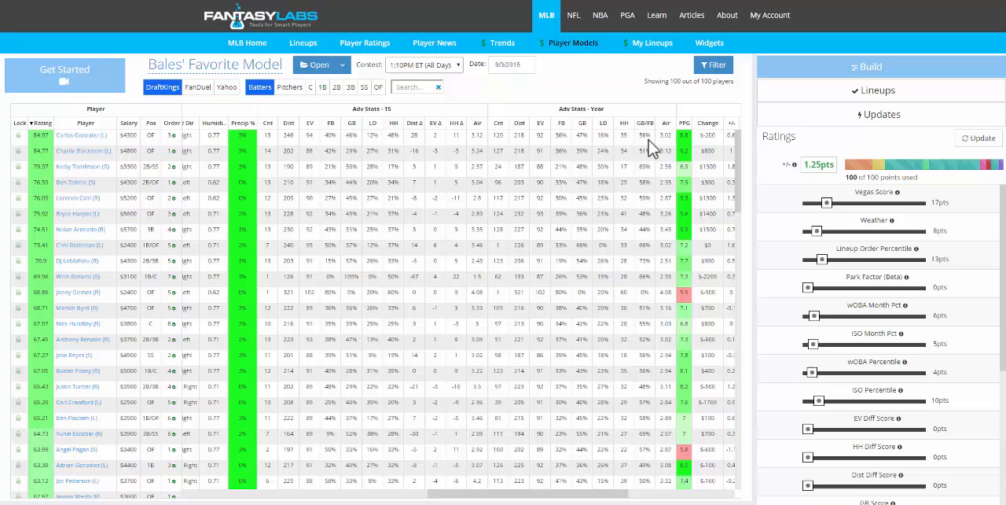
mouse_move(667, 123)
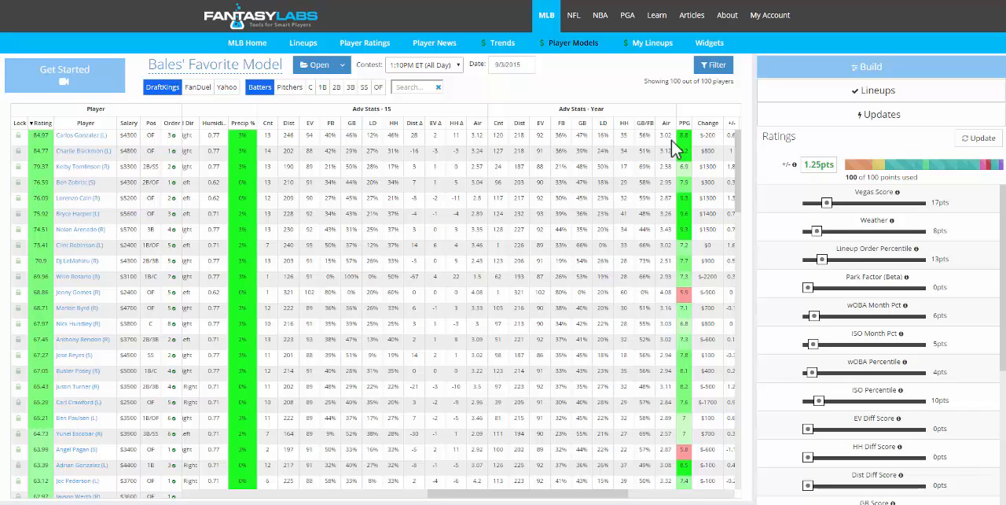
mouse_move(487, 413)
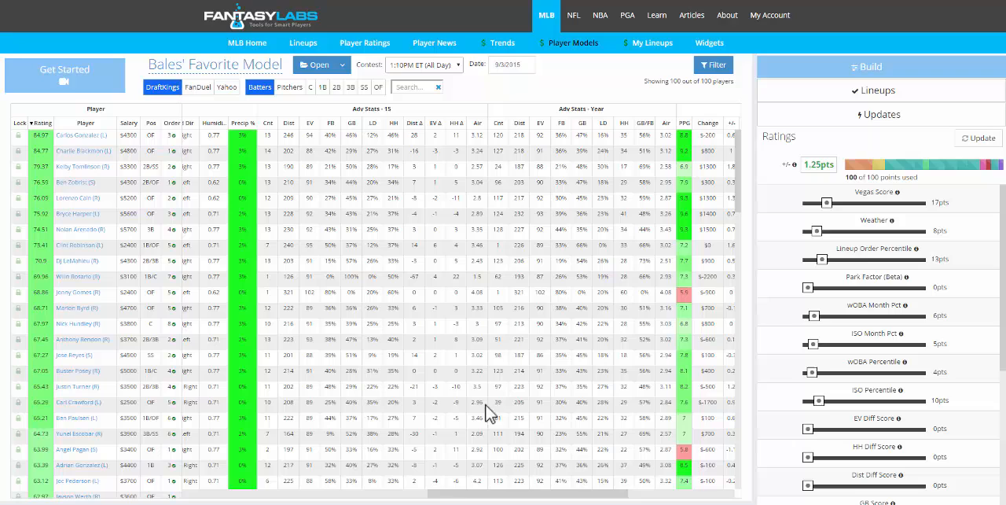
mouse_move(564, 168)
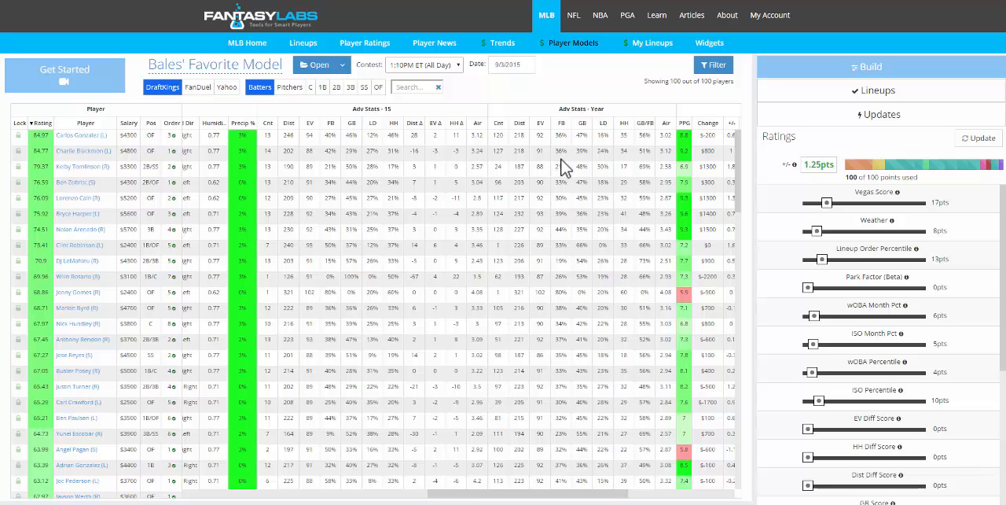
mouse_move(603, 174)
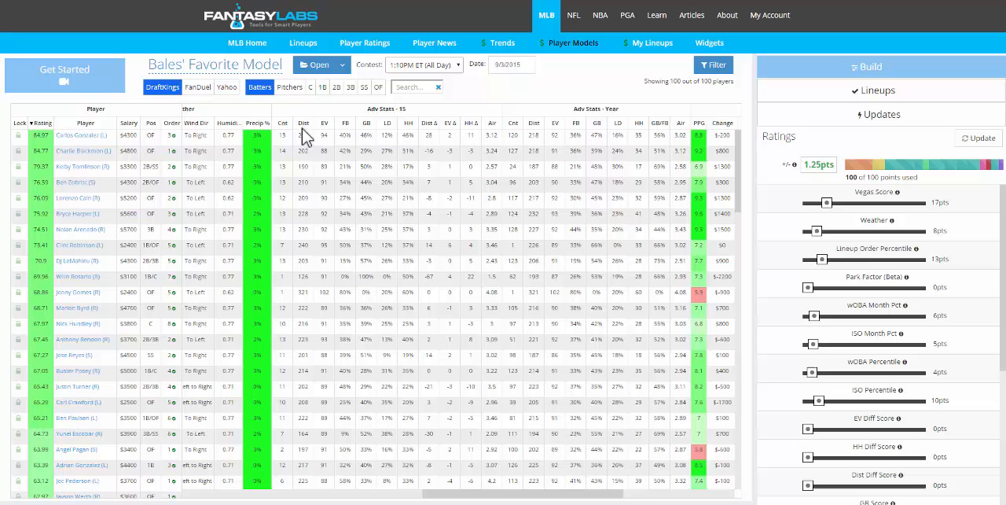
mouse_move(289, 171)
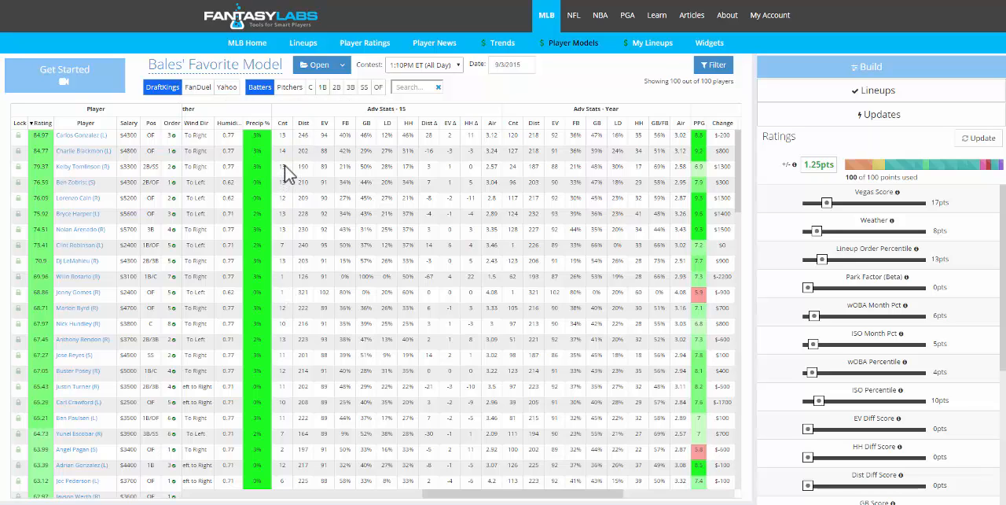
mouse_move(290, 151)
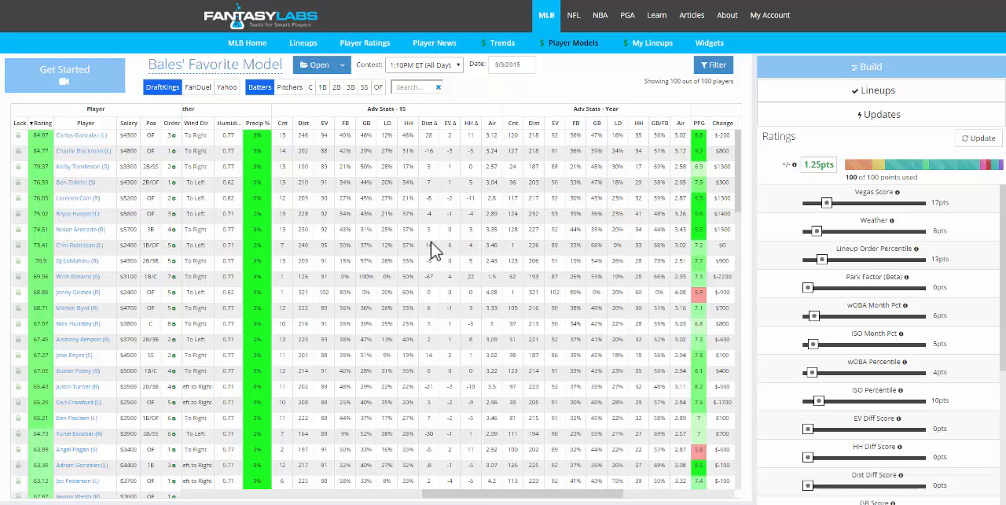
mouse_move(407, 143)
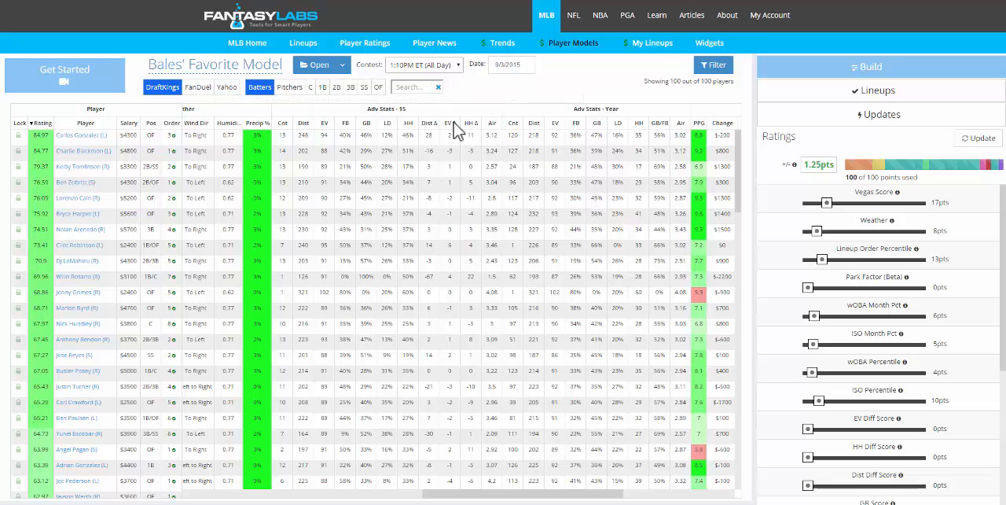
mouse_move(503, 216)
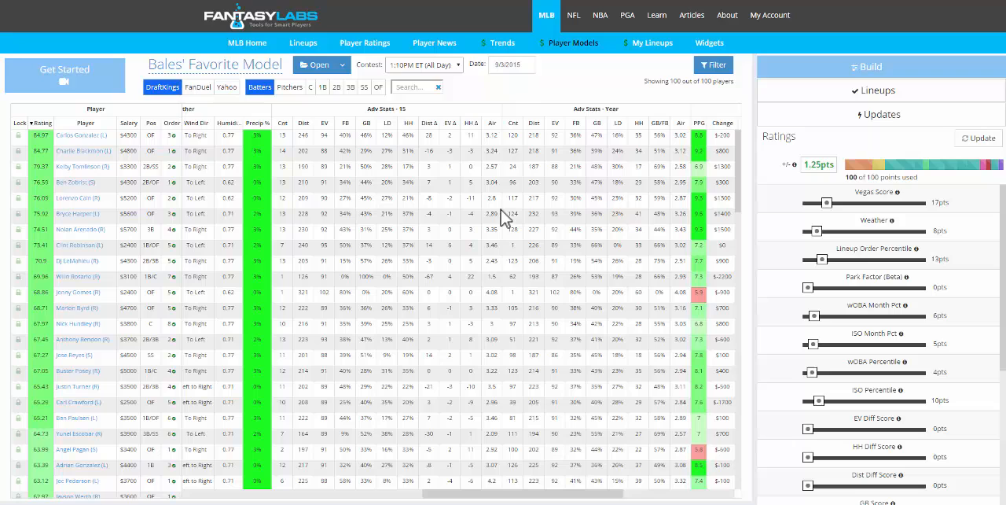
mouse_move(525, 245)
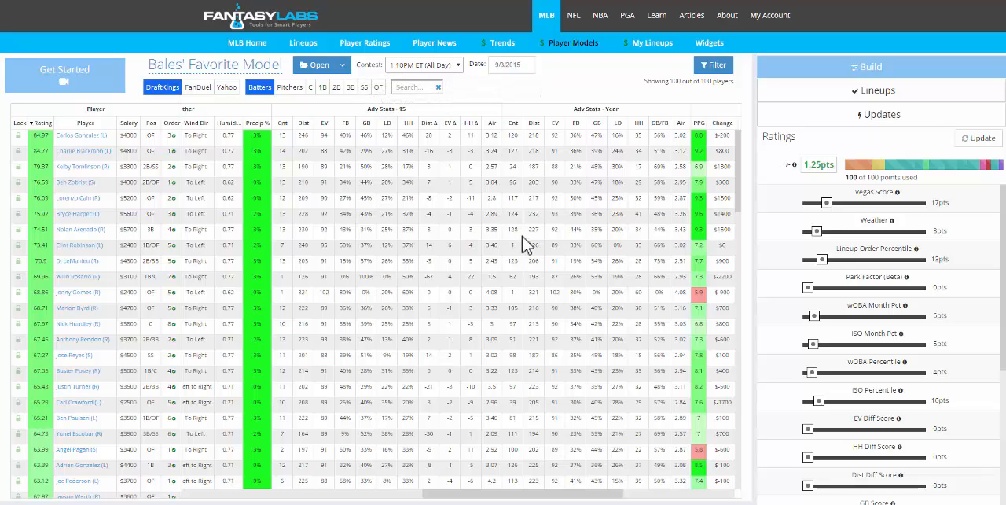
mouse_move(438, 150)
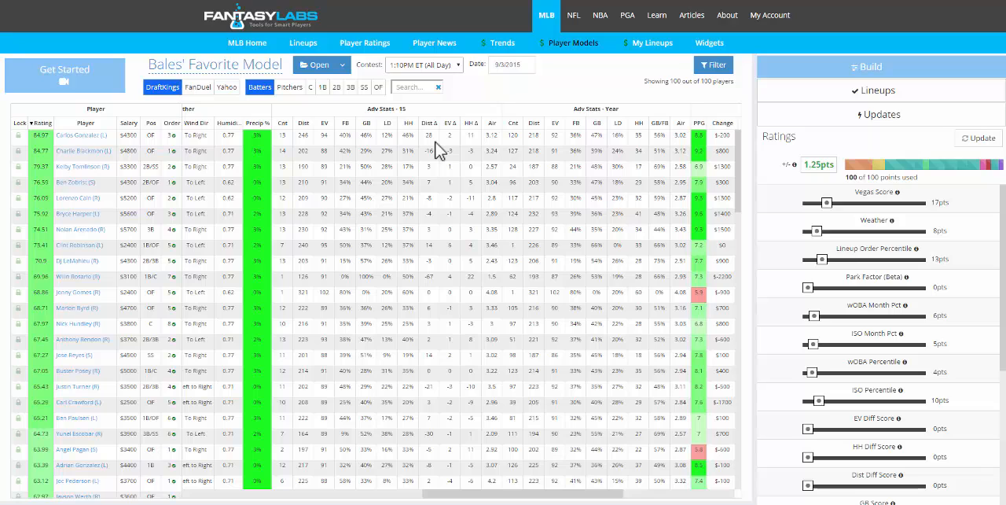
mouse_move(613, 150)
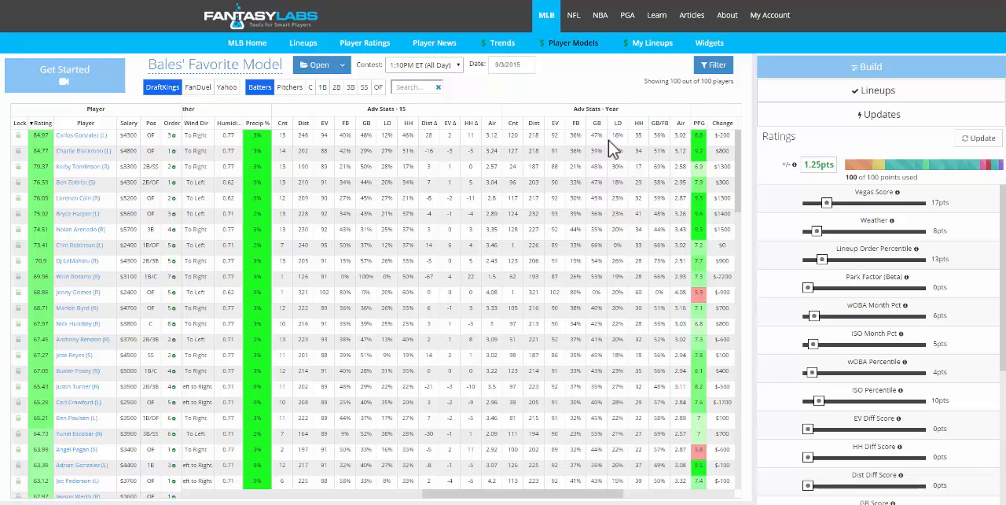
mouse_move(115, 147)
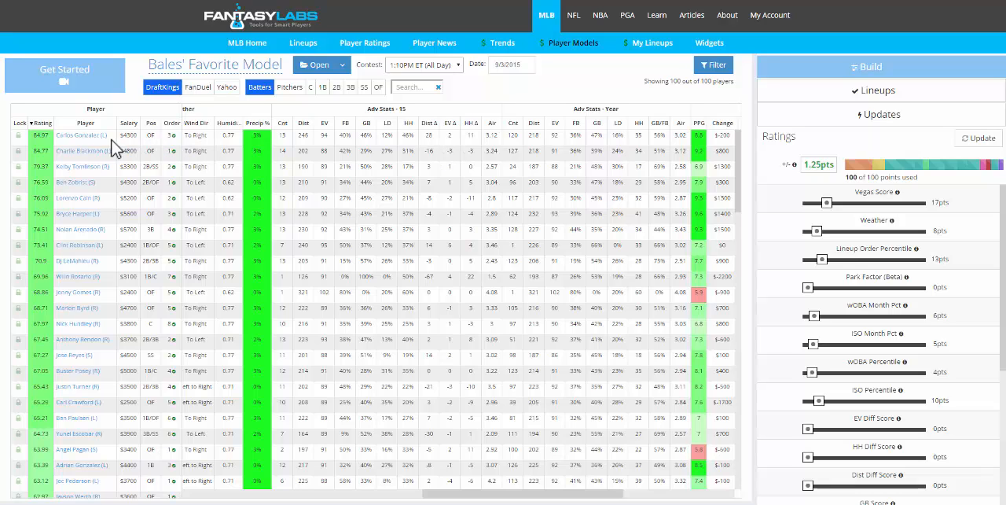
mouse_move(480, 153)
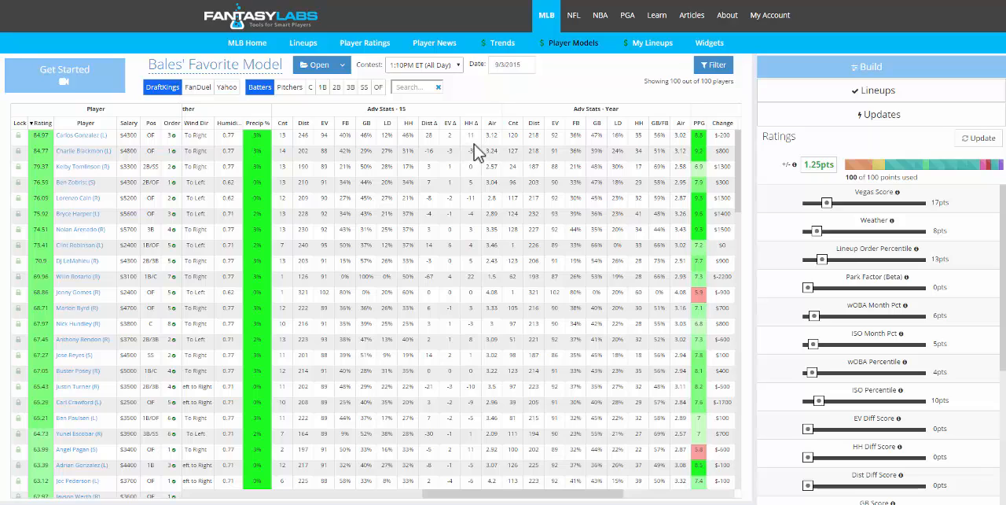
mouse_move(454, 148)
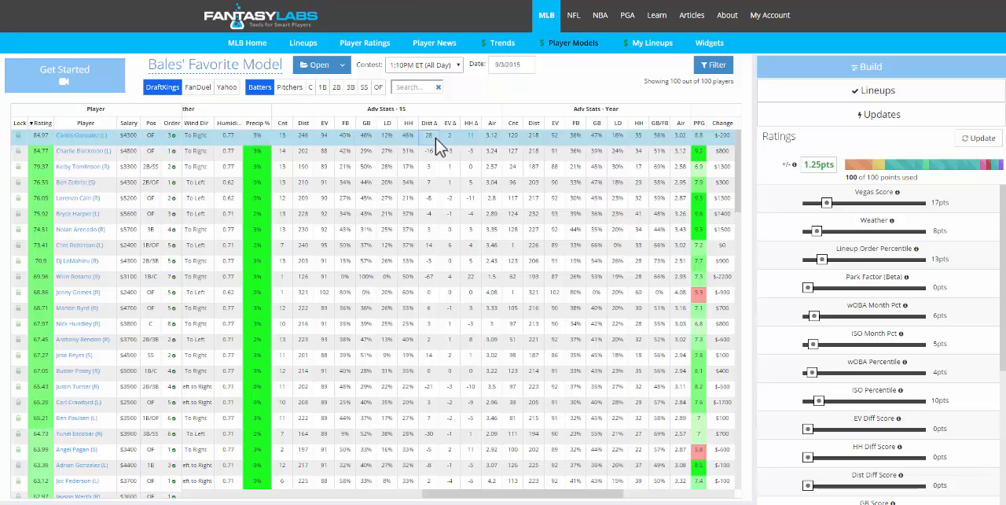
click(73, 135)
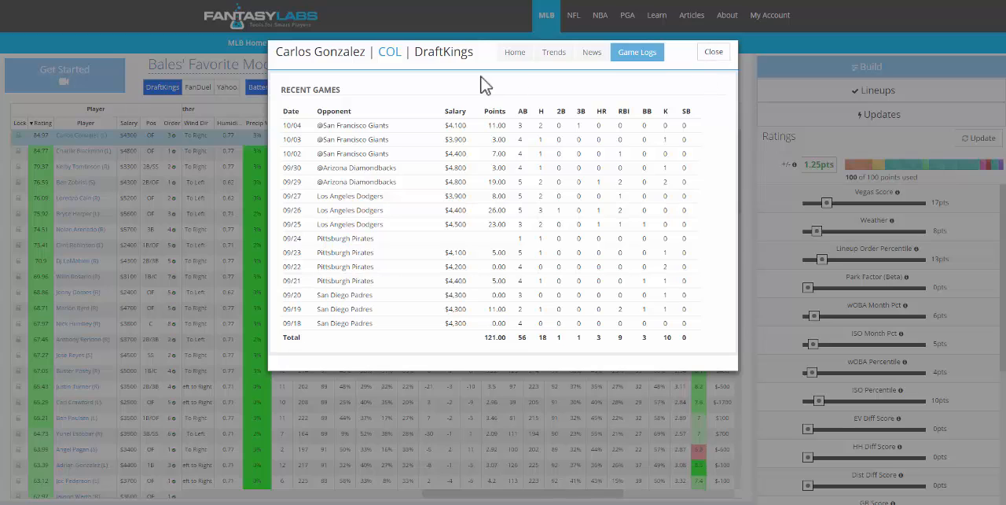
click(514, 52)
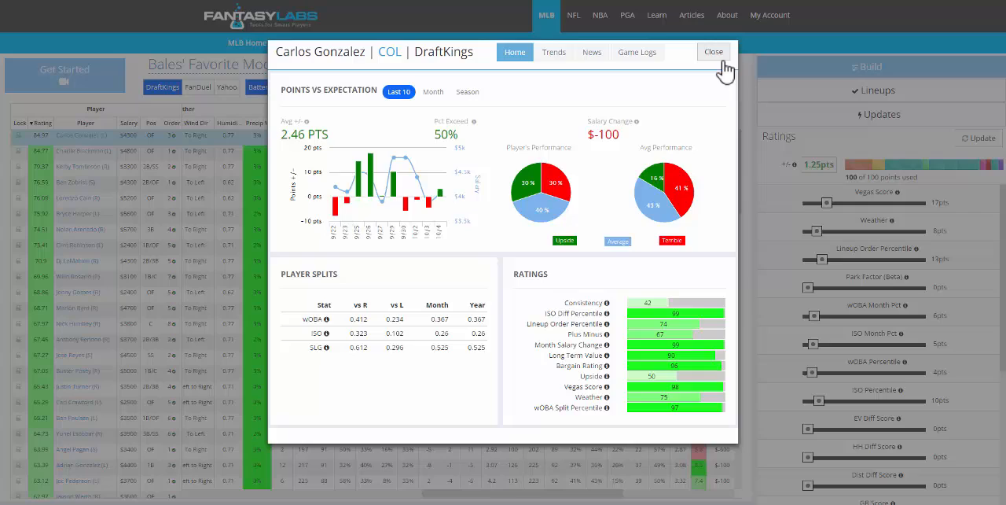
click(712, 51)
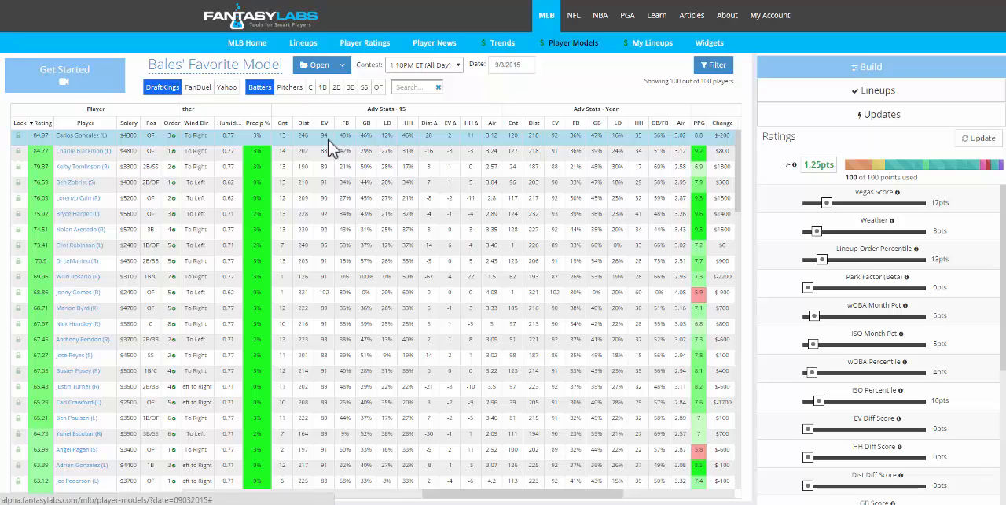
mouse_move(330, 147)
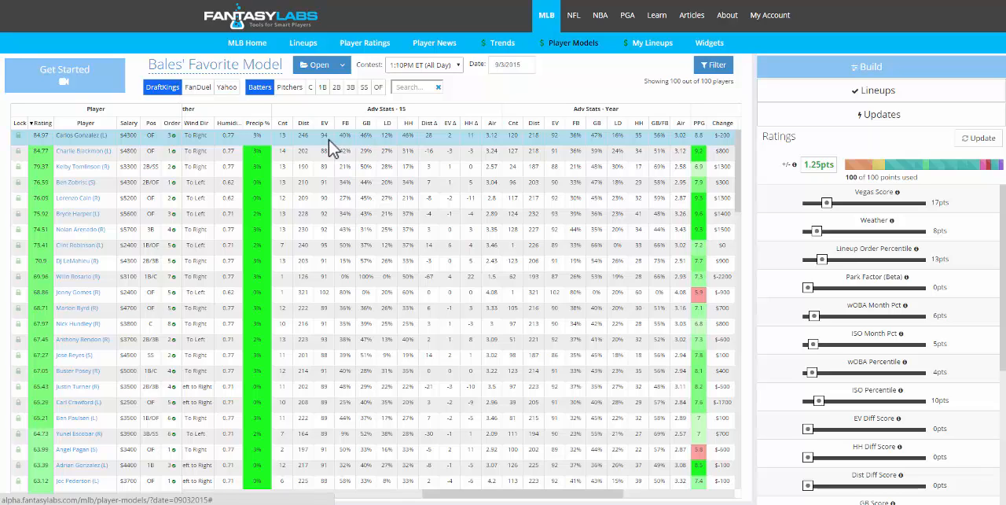
mouse_move(455, 149)
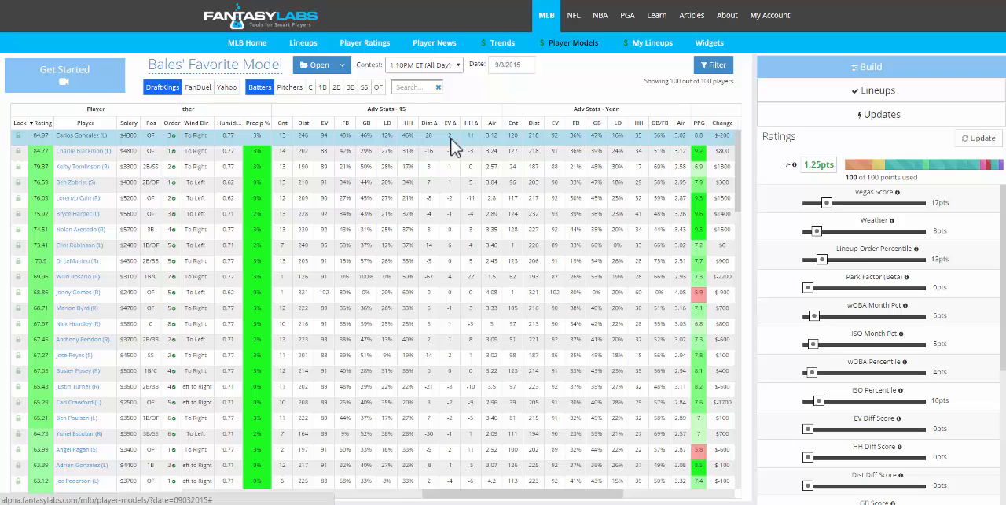
mouse_move(324, 133)
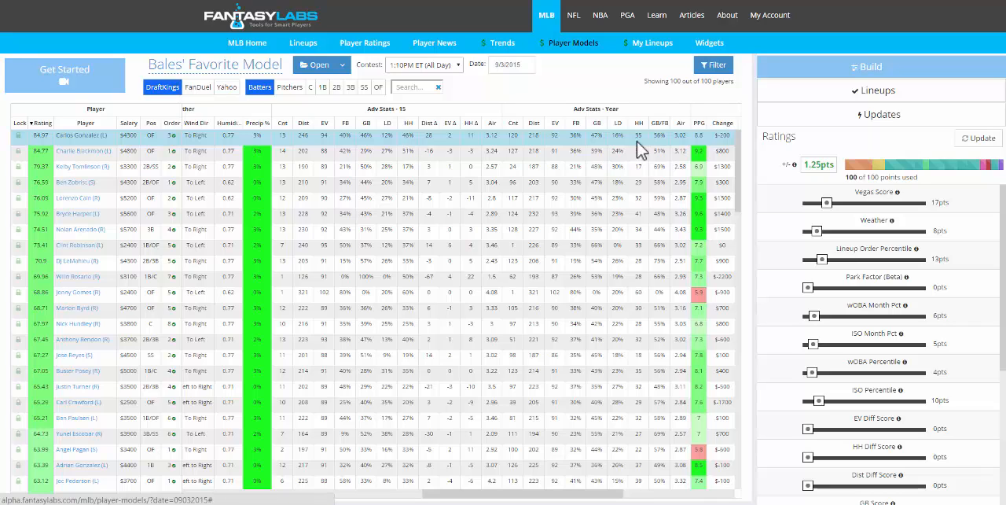
mouse_move(436, 149)
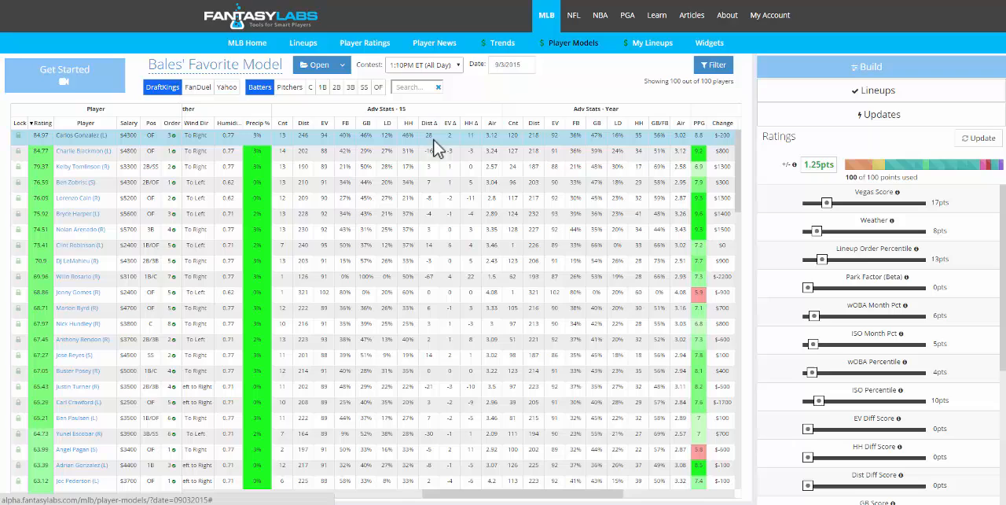
mouse_move(472, 147)
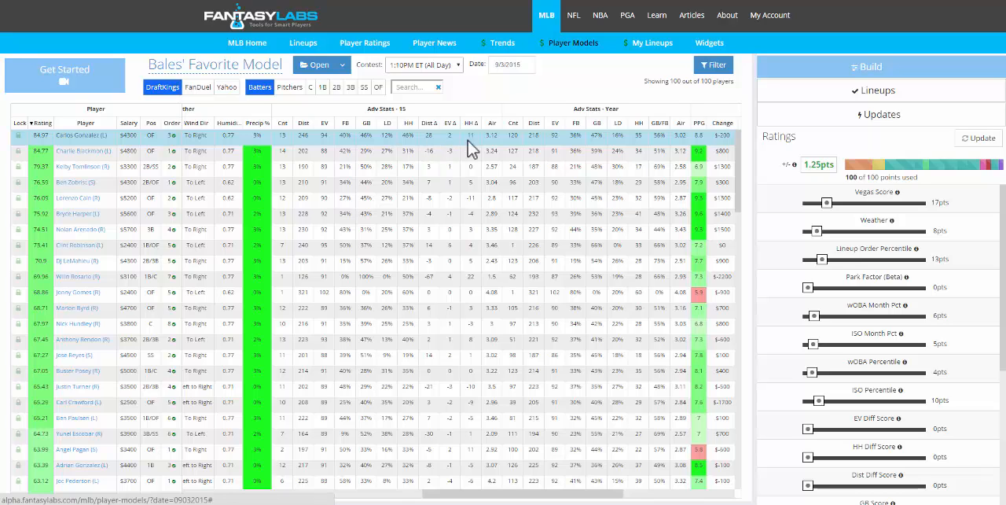
mouse_move(328, 155)
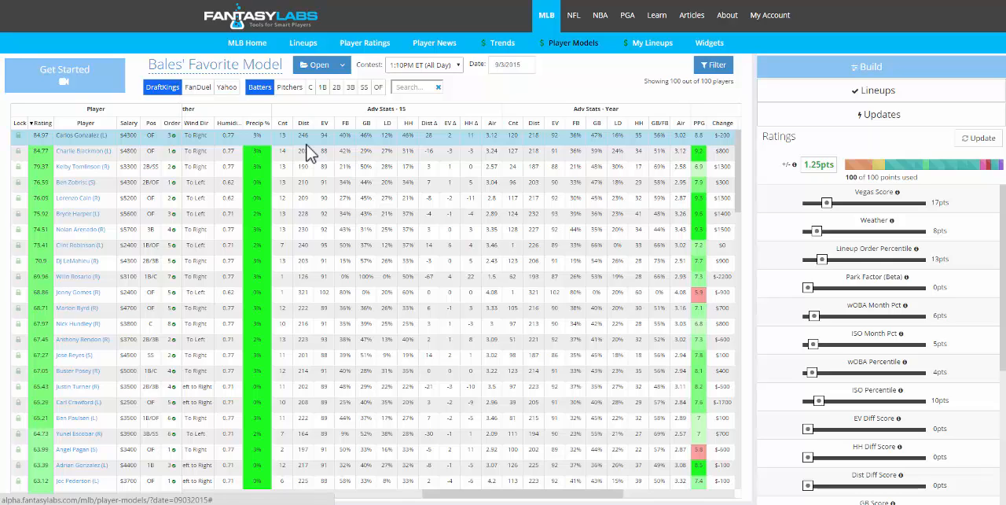
mouse_move(333, 154)
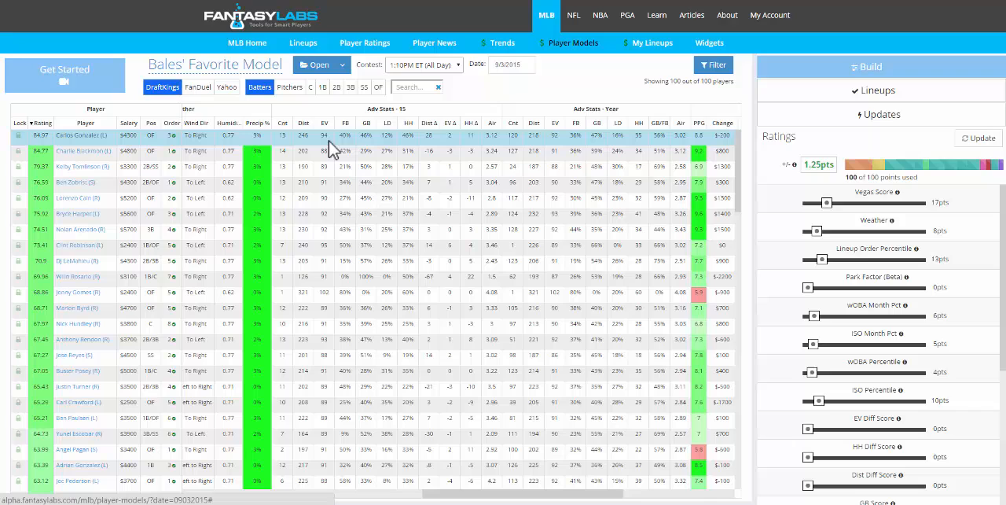
mouse_move(545, 150)
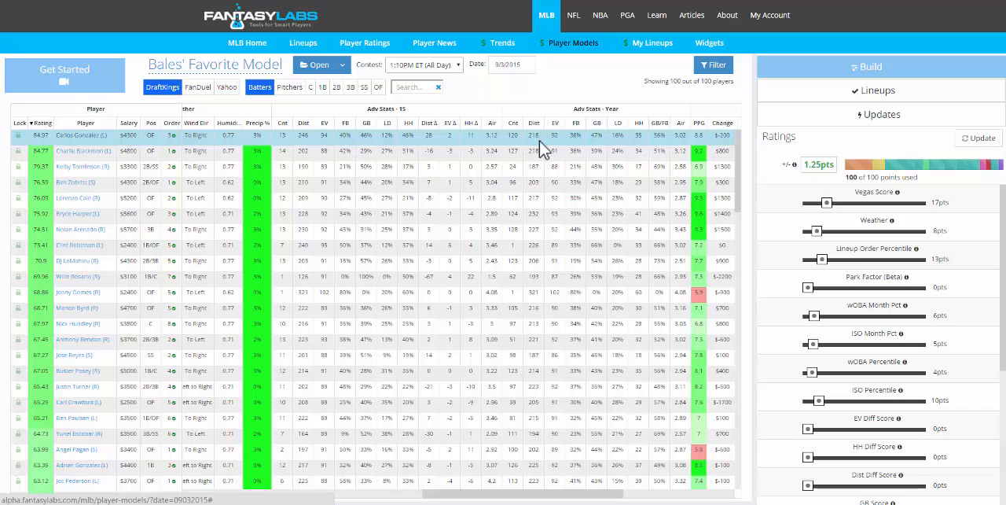
mouse_move(542, 151)
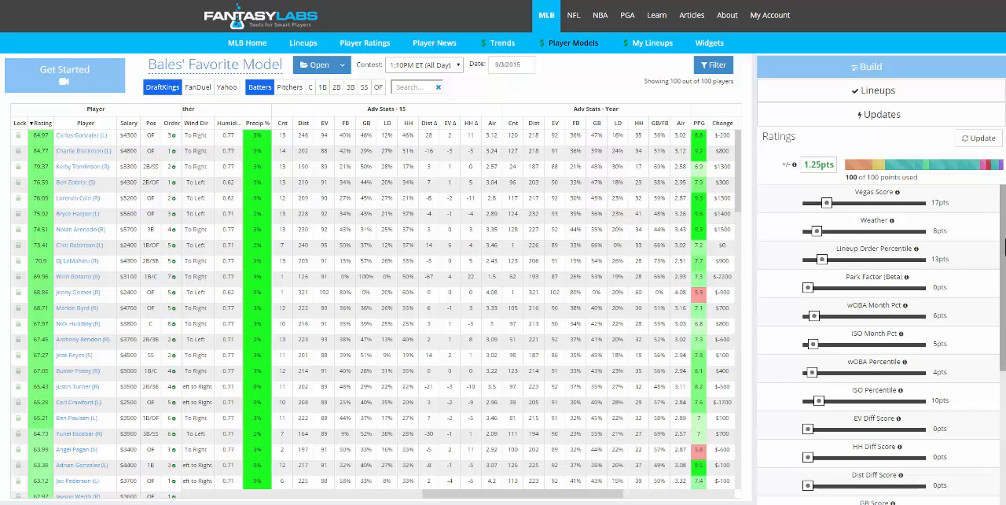
scroll(down, 3)
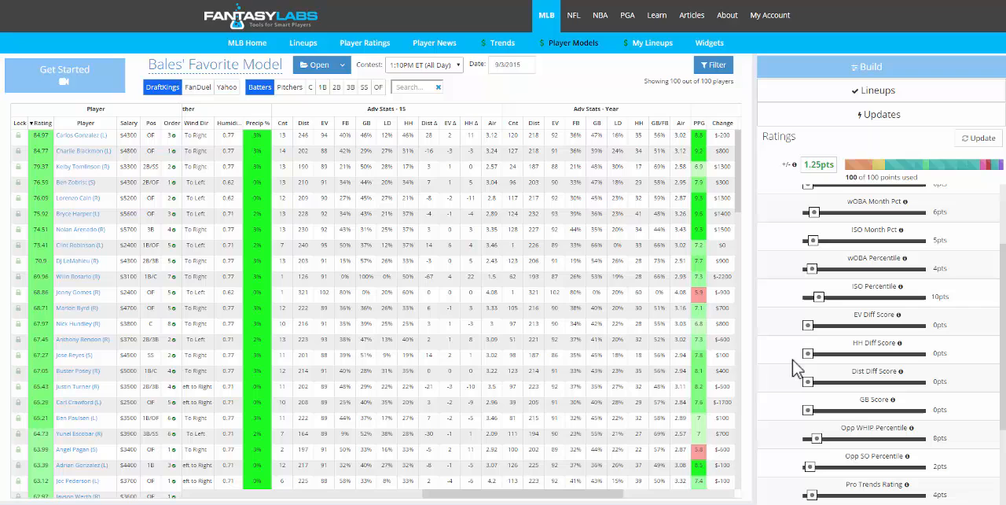
mouse_move(872, 230)
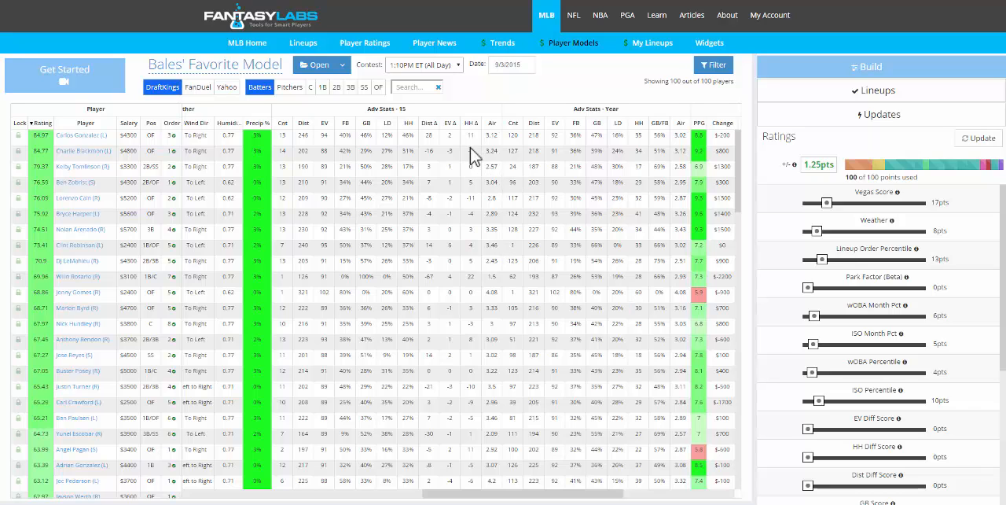
mouse_move(515, 149)
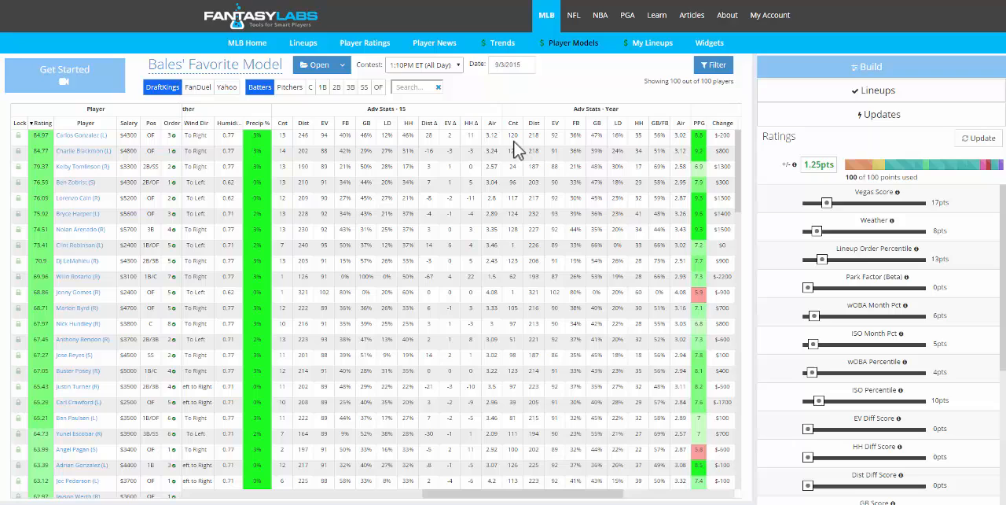
mouse_move(500, 43)
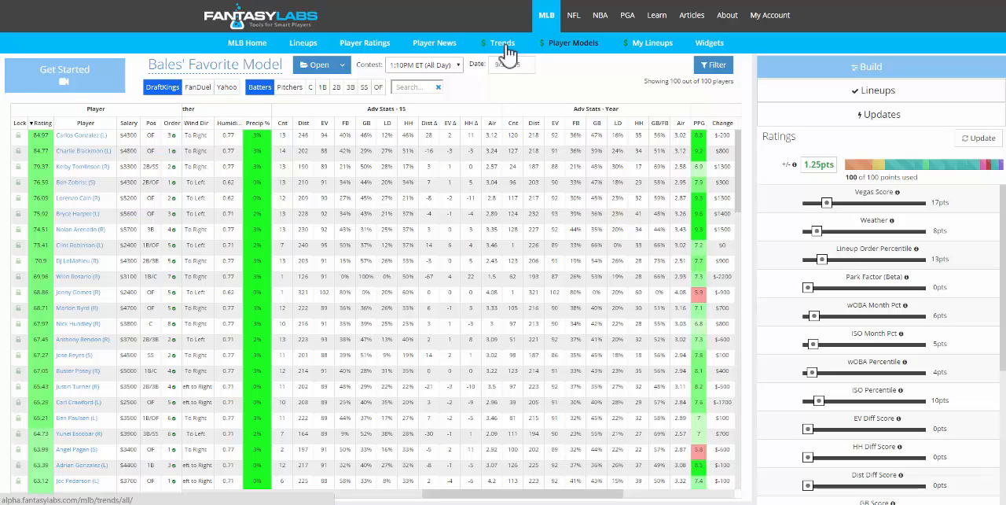
mouse_move(471, 122)
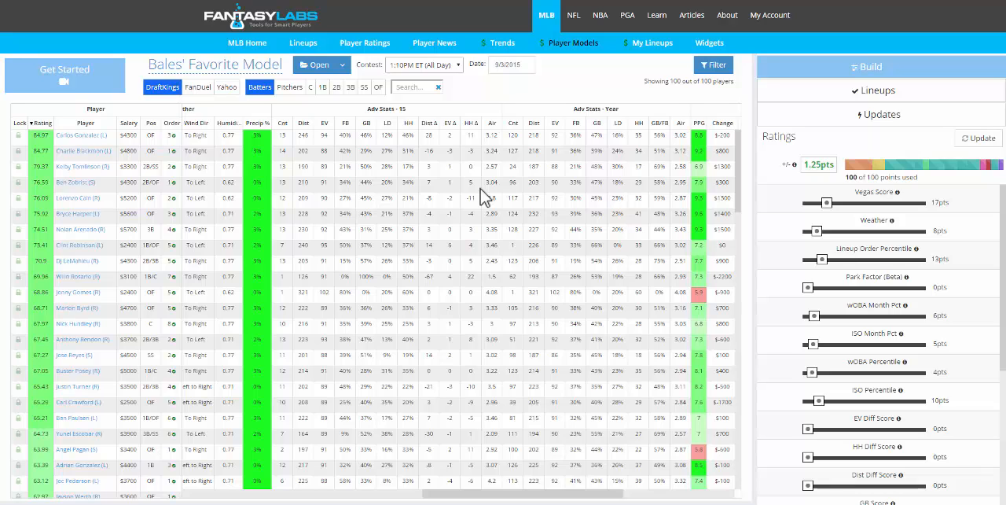
mouse_move(322, 100)
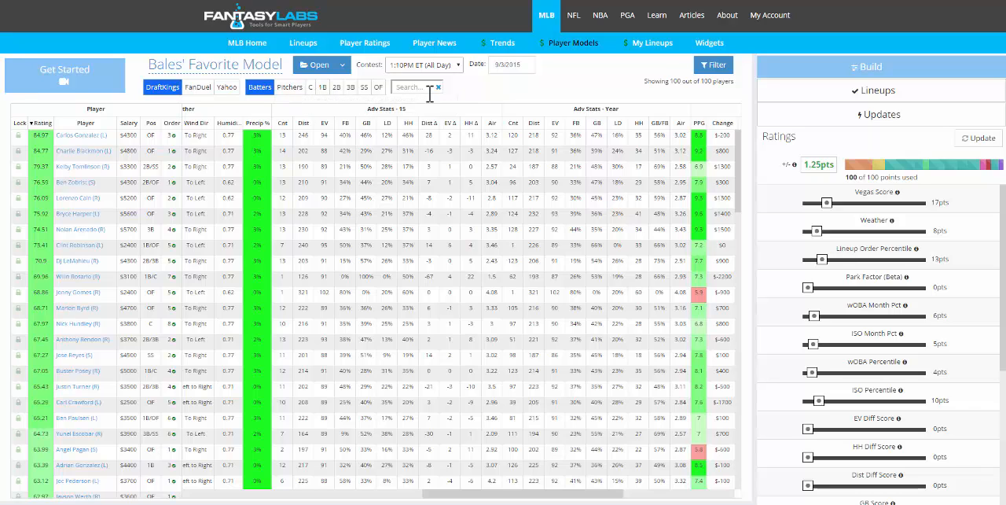
mouse_move(503, 97)
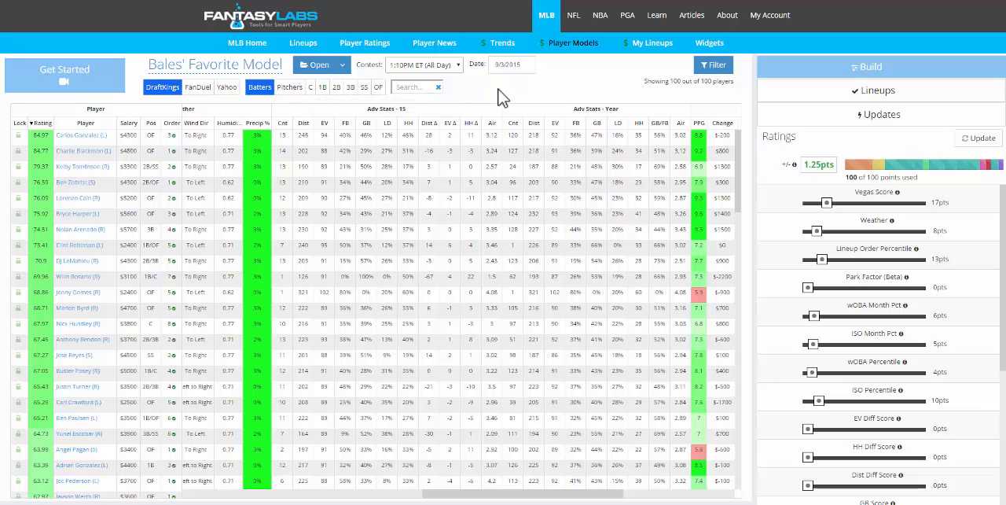